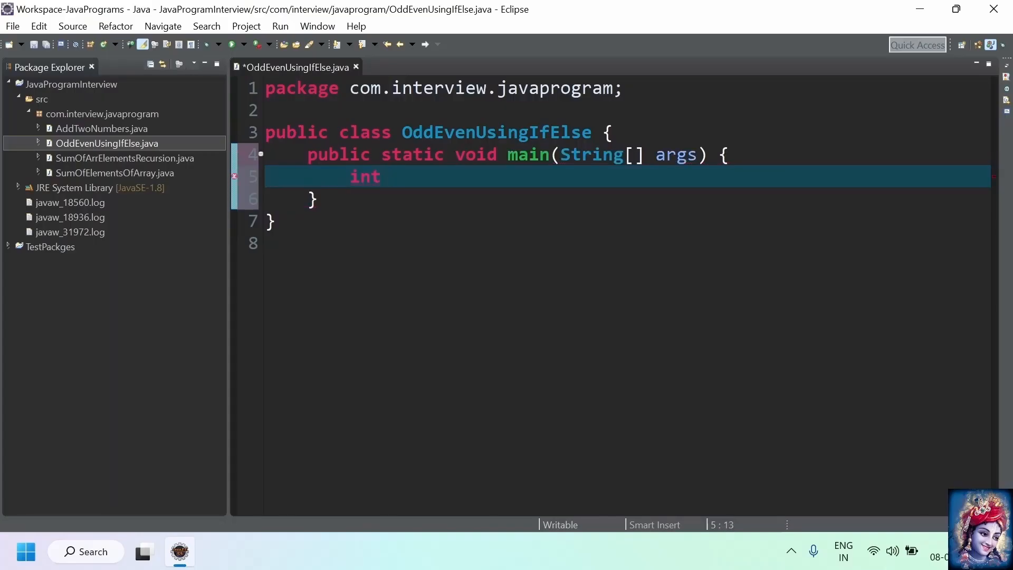
Step: Declare int num and create Scanner sc on System.in
key(Backspace)
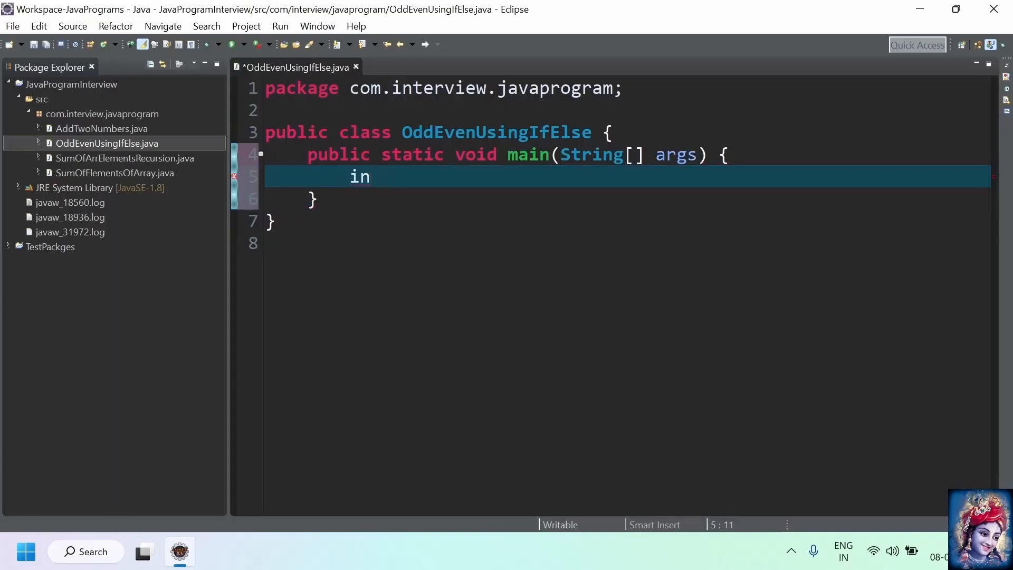
text(t n;)
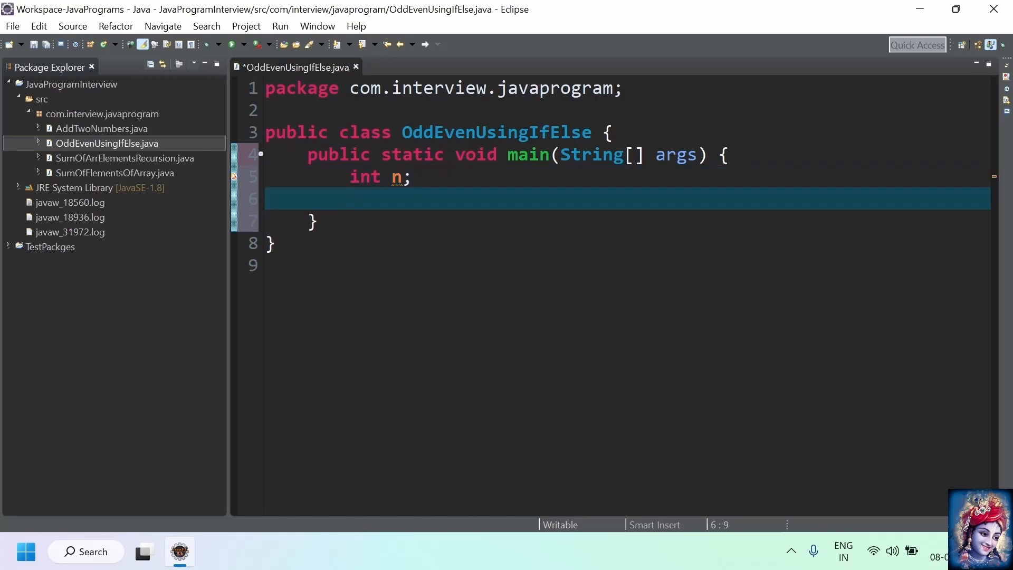
text(Scanner)
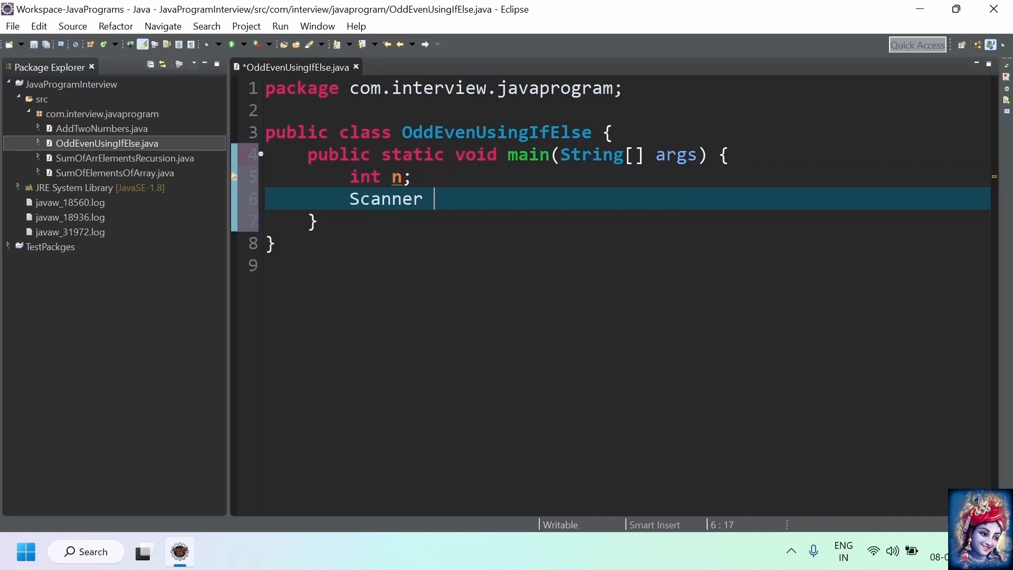
text(sc = new)
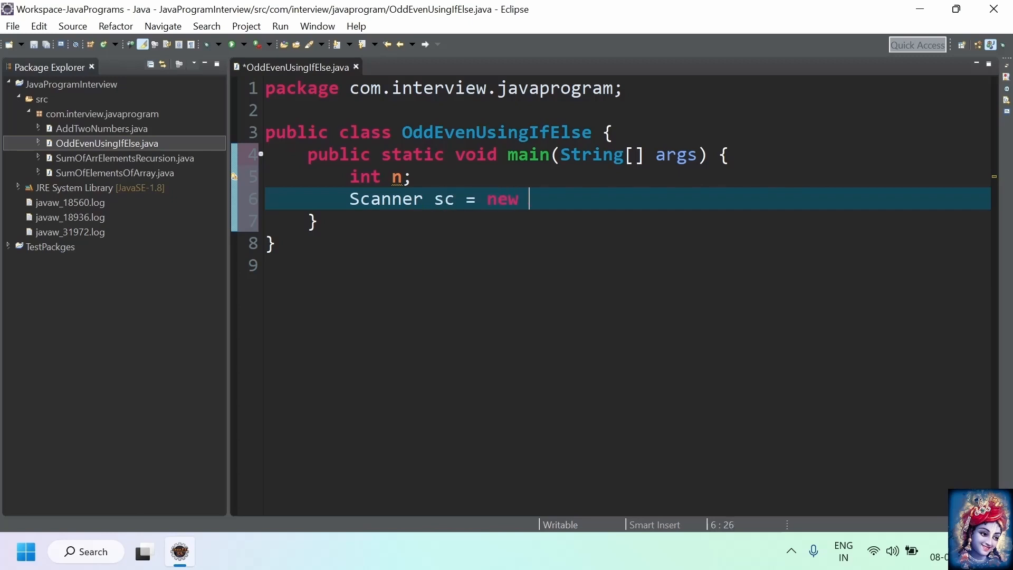
text(Scanner)
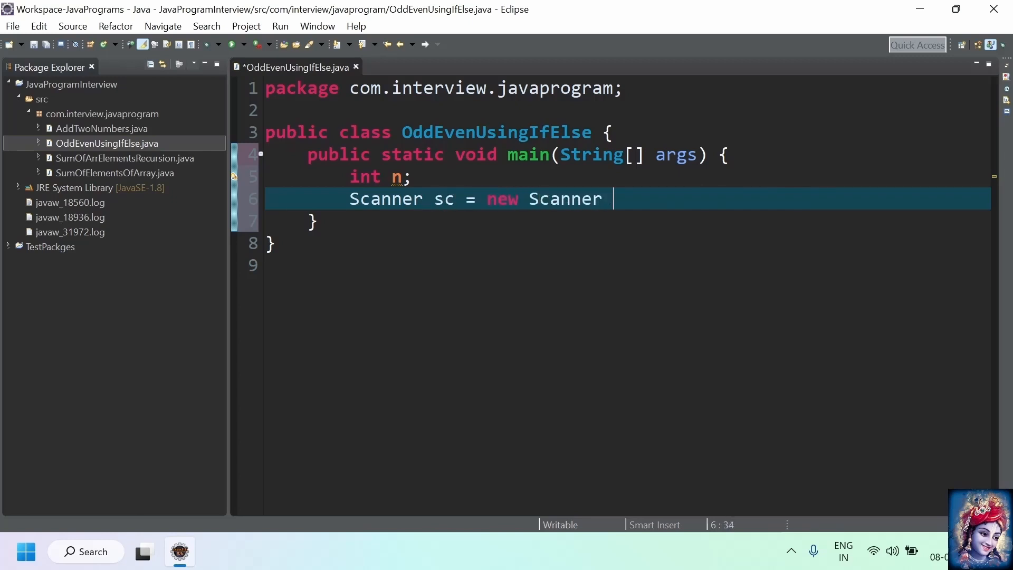
text((System)
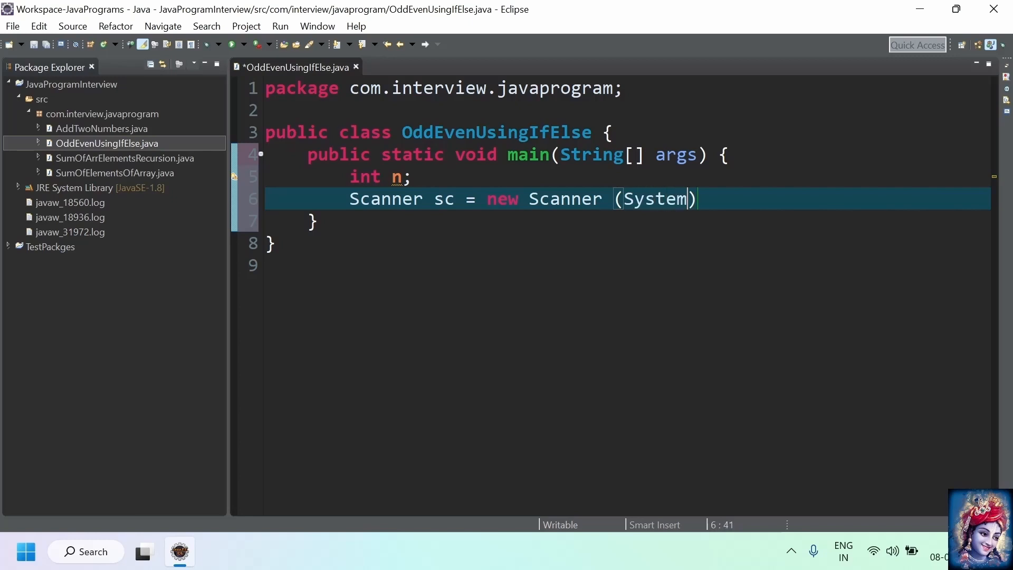
text(.in)
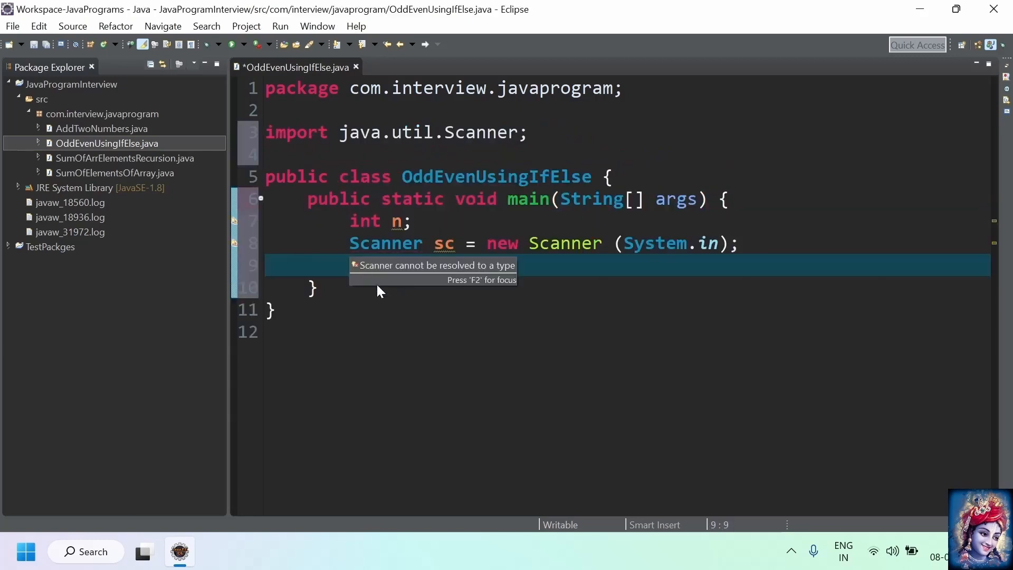
Step: Print 'Enter the number you want to Check' and read num with sc.nextInt()
text(System.out.println();)
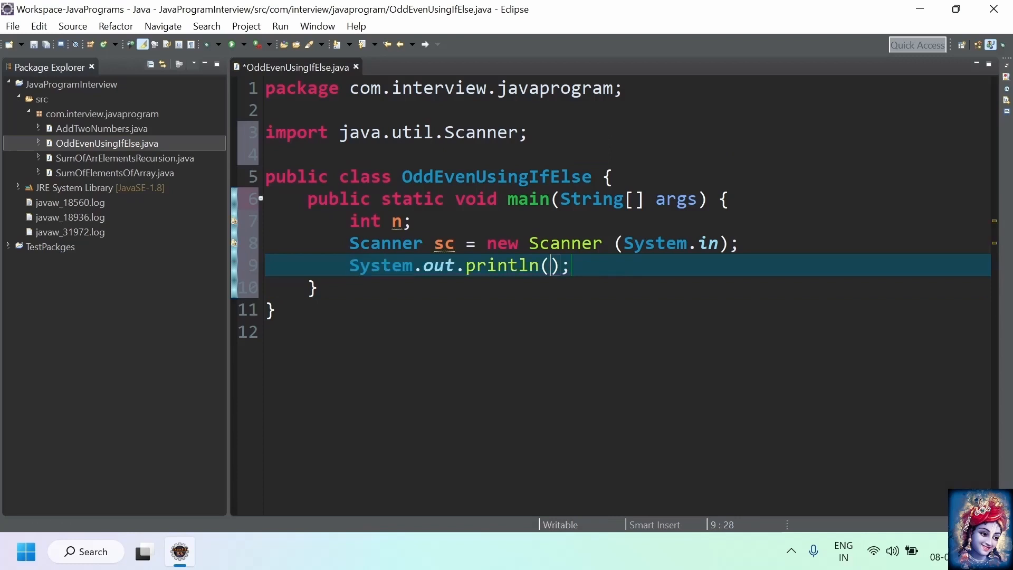
text("Enter the number you want to Check")
text(num =)
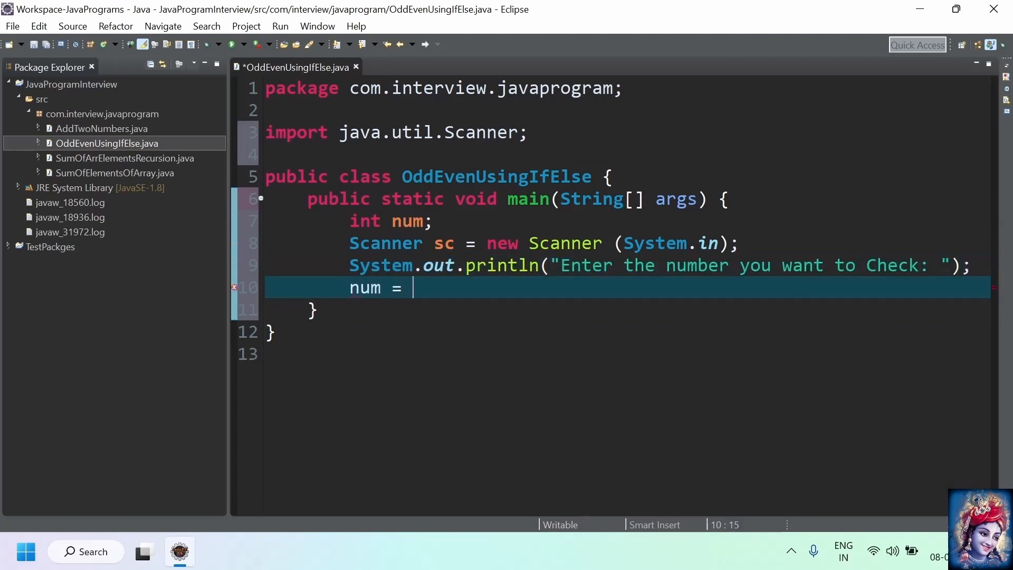
text(s)
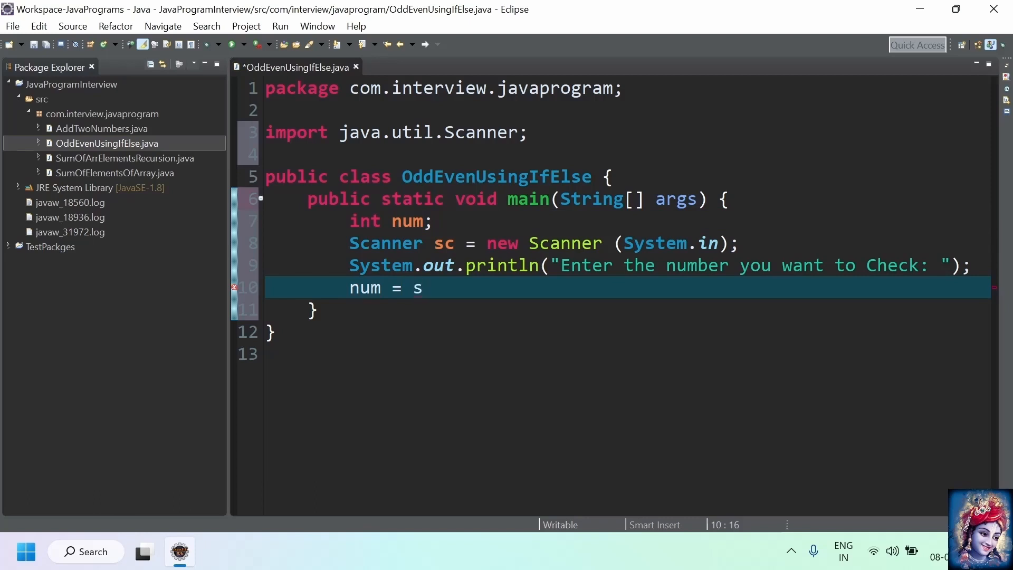
text(c.nextInt();)
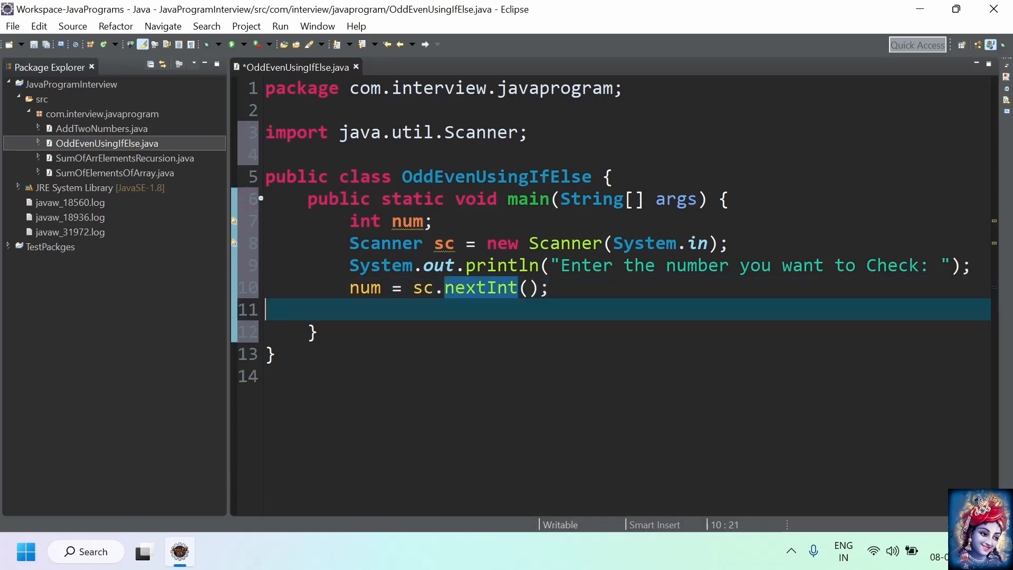
Step: Add if(num%2==0) printing Even, else printing 'The given number is Odd', then sc.close()
text(if(num))
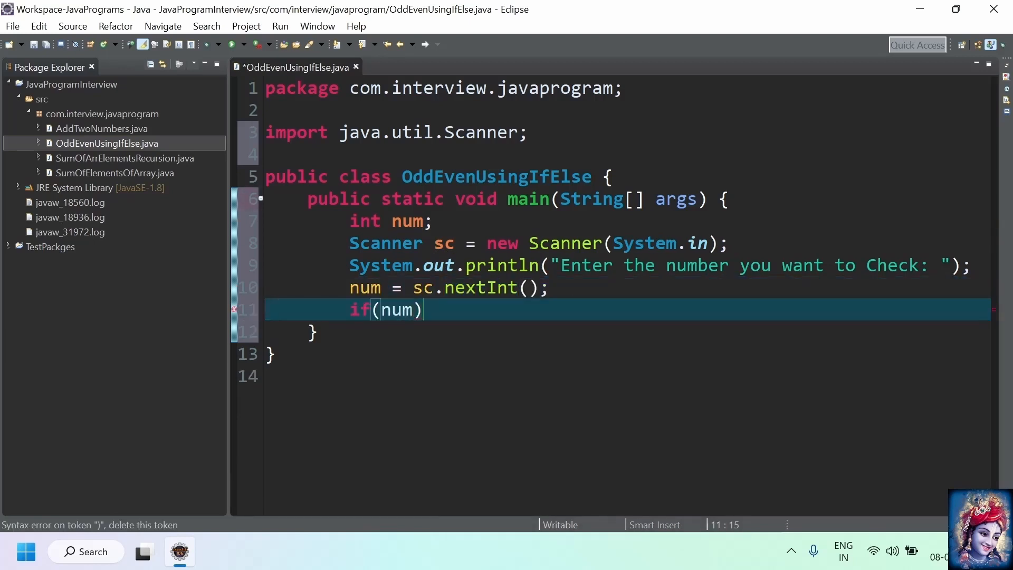
text(%2)
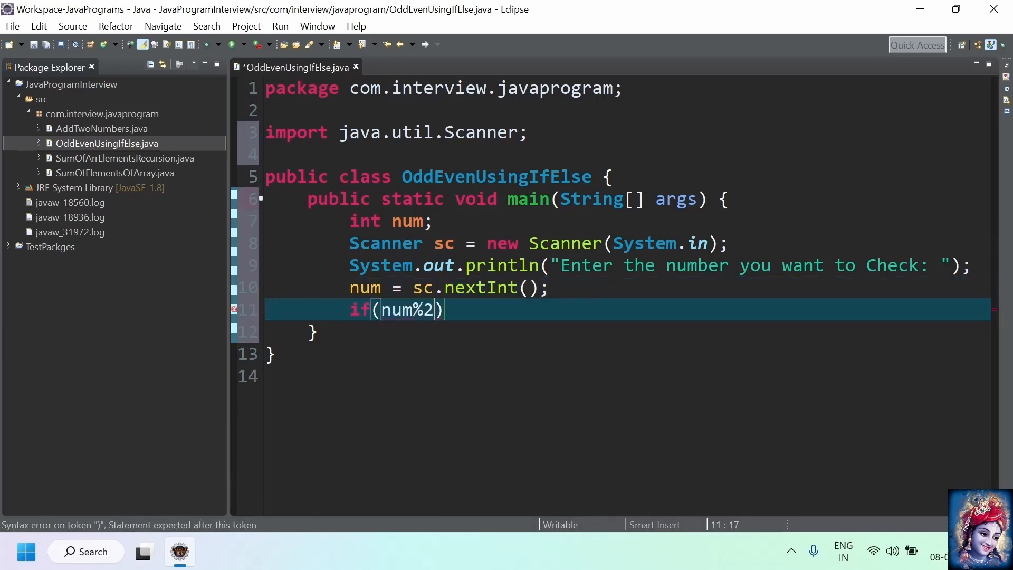
text(==0)
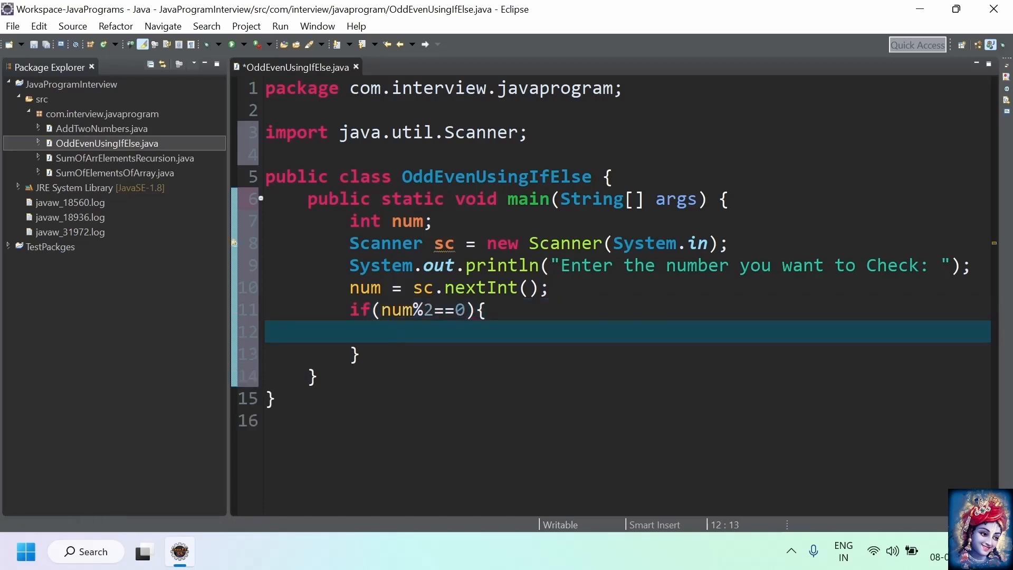
text(sys)
click(628, 355)
text( else{)
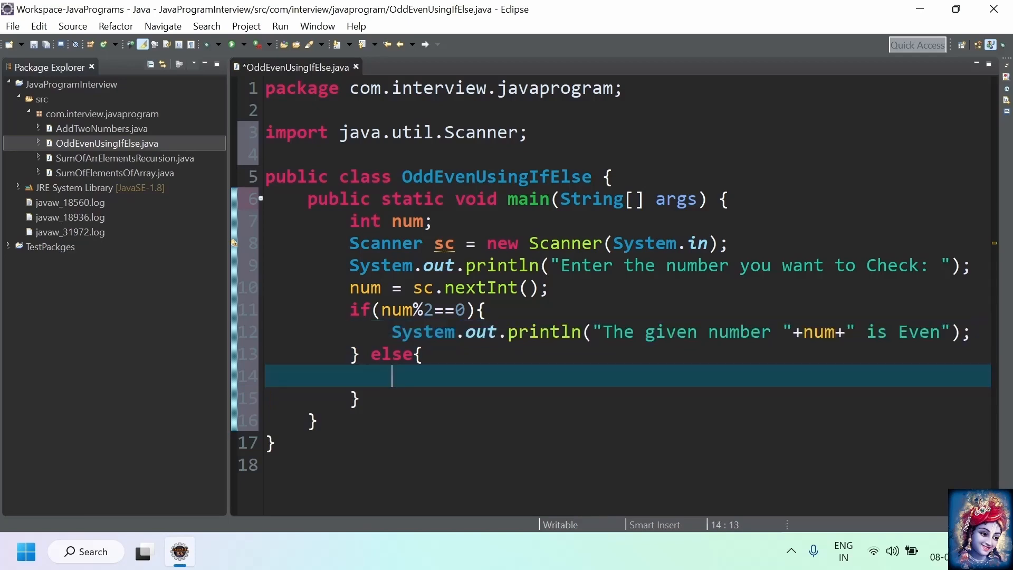
text(System.out.println("The given number "+num+" is Odd");)
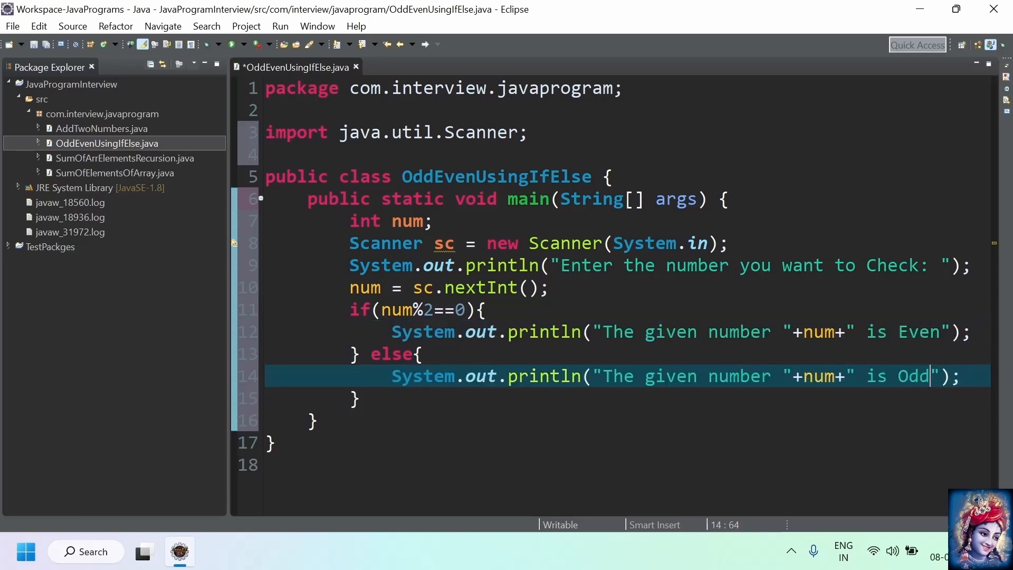
text(sc.close();)
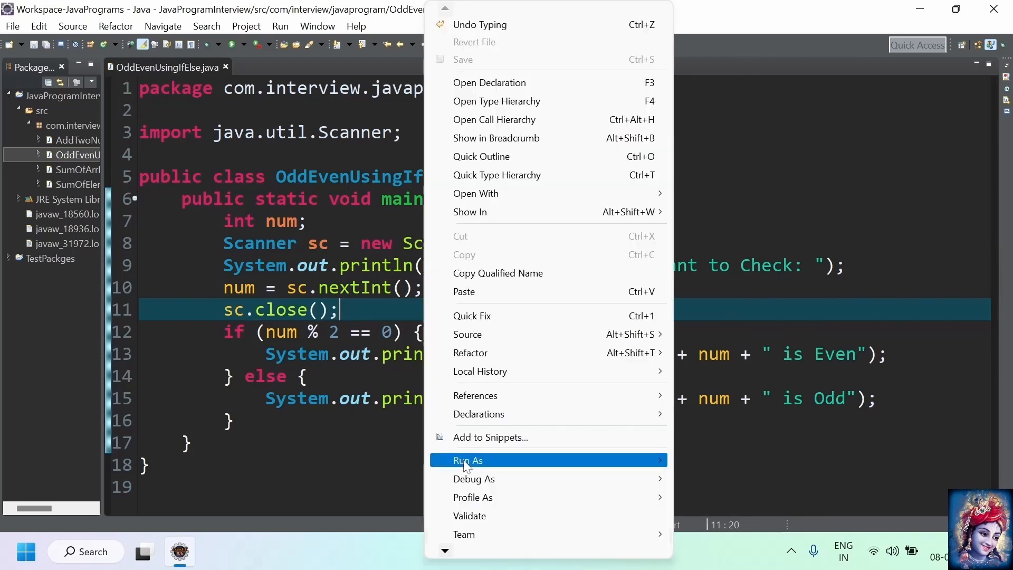
Step: Run OddEvenUsingIfElse as a Java application, enter 10 in the console, and run again
click(467, 460)
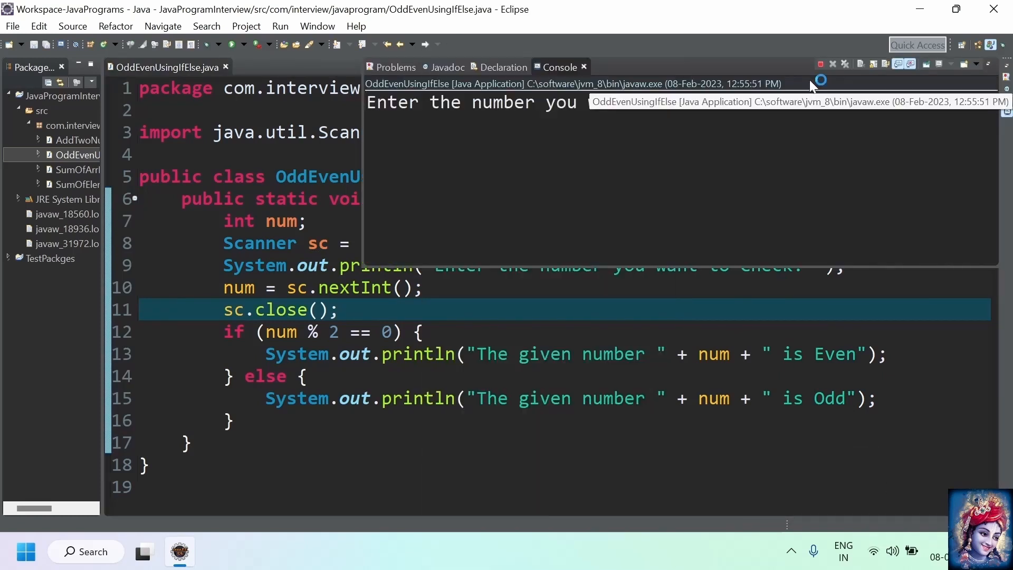
text(10)
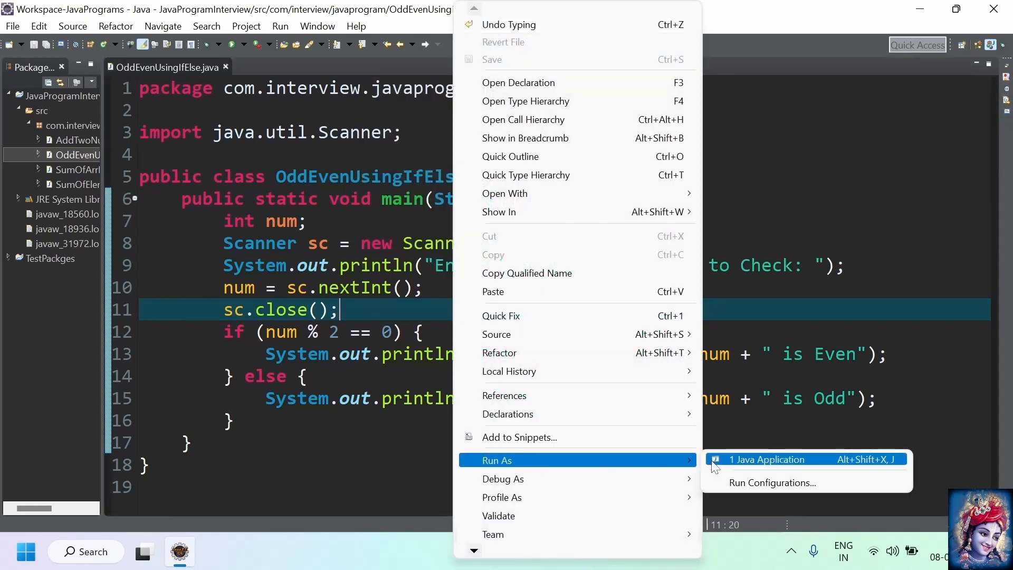
click(766, 460)
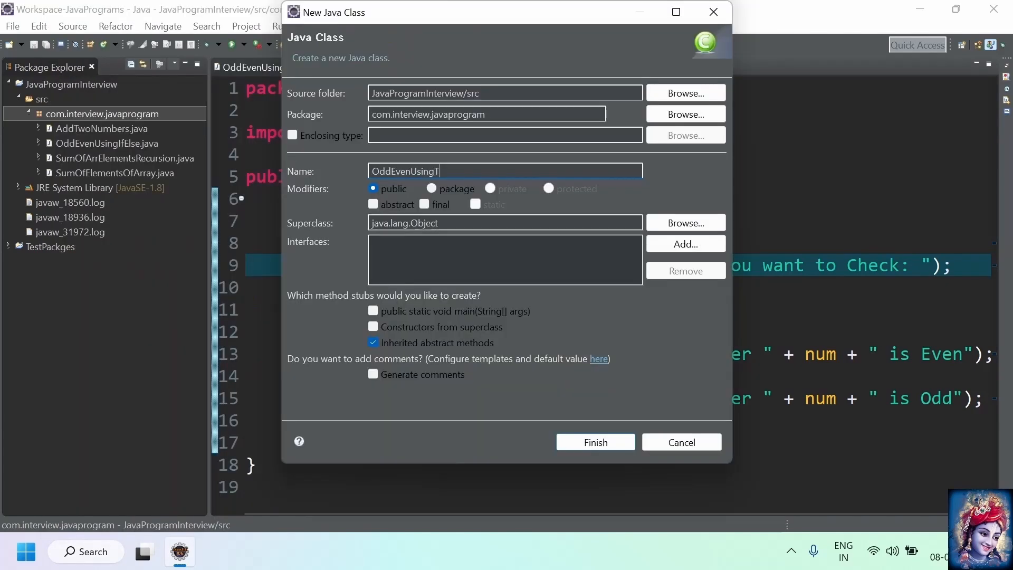
Step: Create class OddEvenUsingTernaryOperator with Scanner sc, a number prompt, and num = sc.nextInt()
click(593, 443)
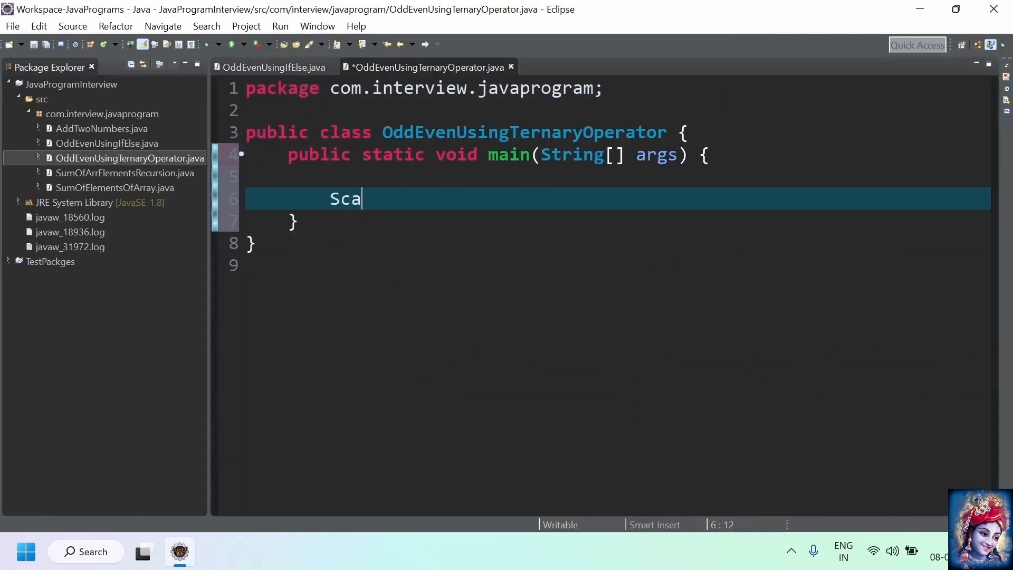
text(nner sc)
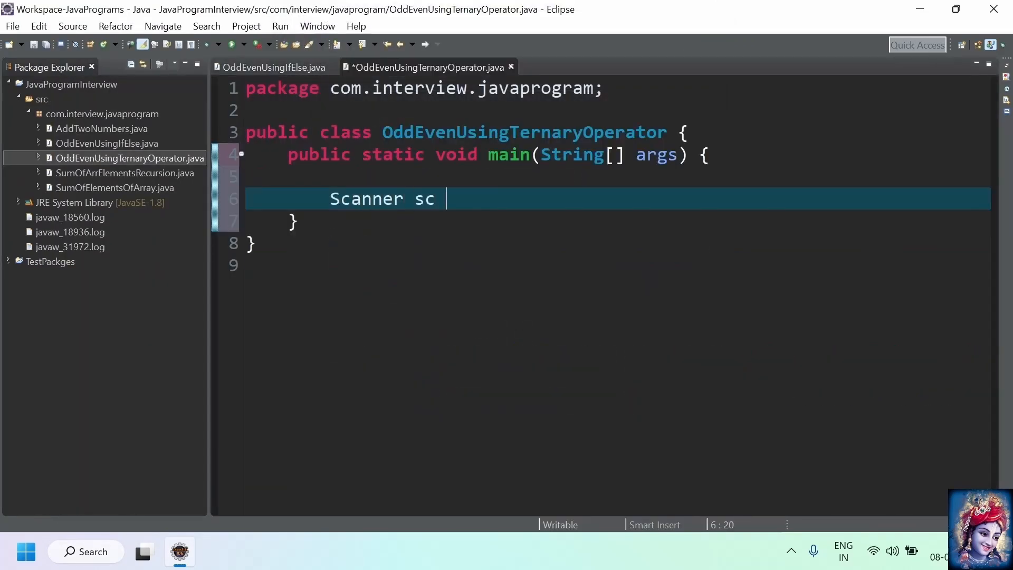
text(= new Scann)
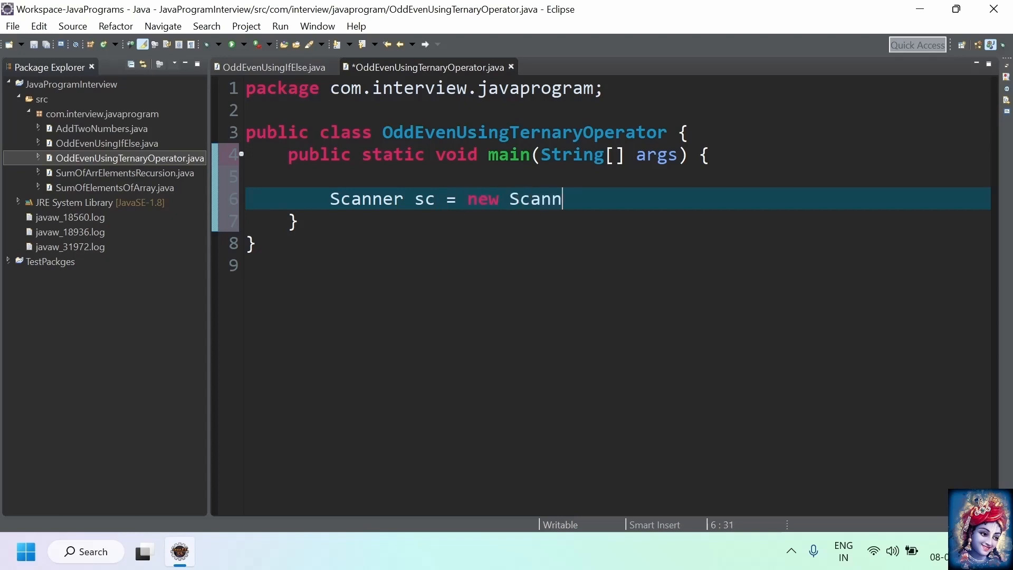
text(er())
text(s)
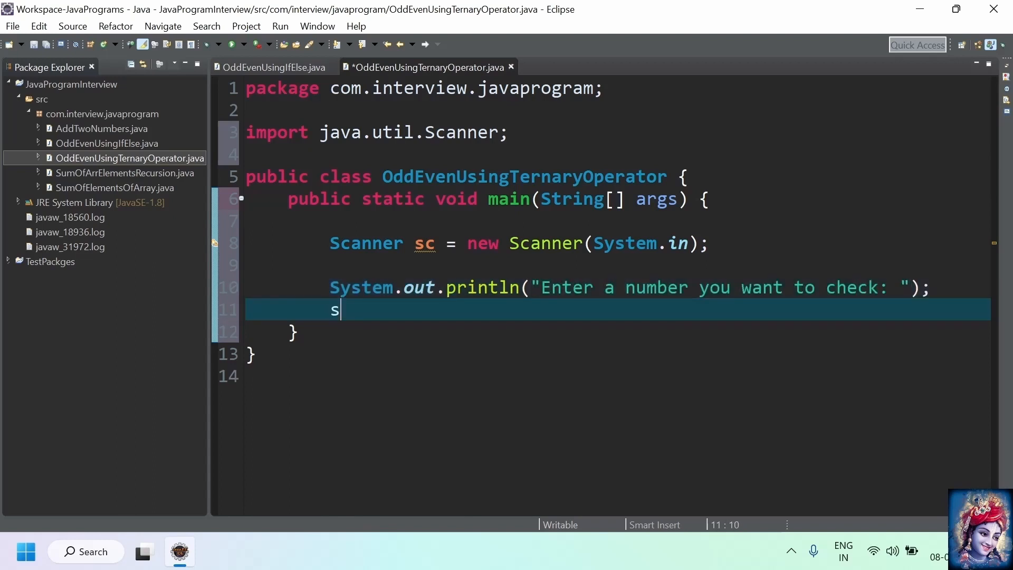
text(c.nextInt();)
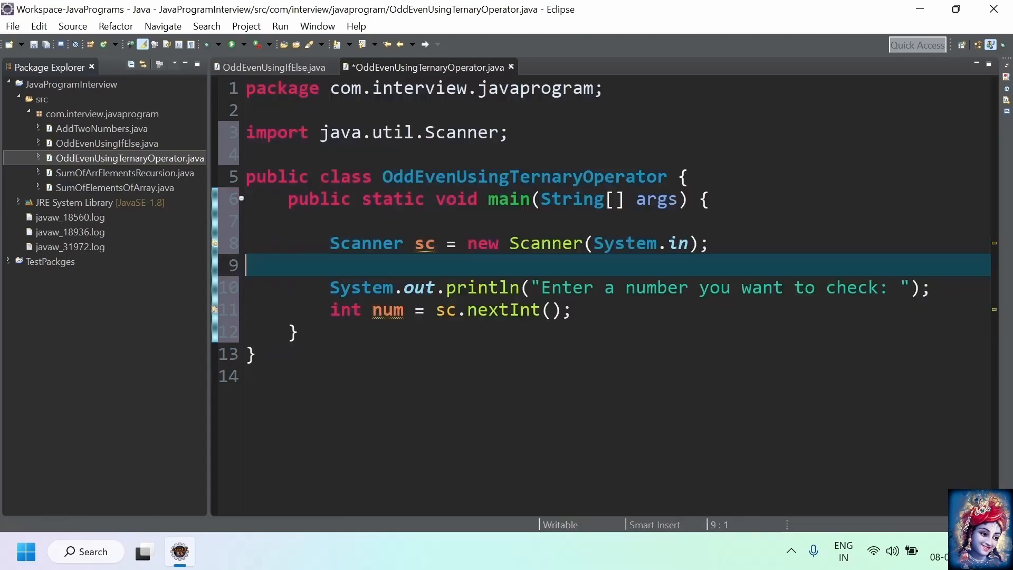
Step: Set String evenOdd = (num%2==0)?"even":"odd", print it, and run with 10 entered
text(String evenOdd = (num%2=)
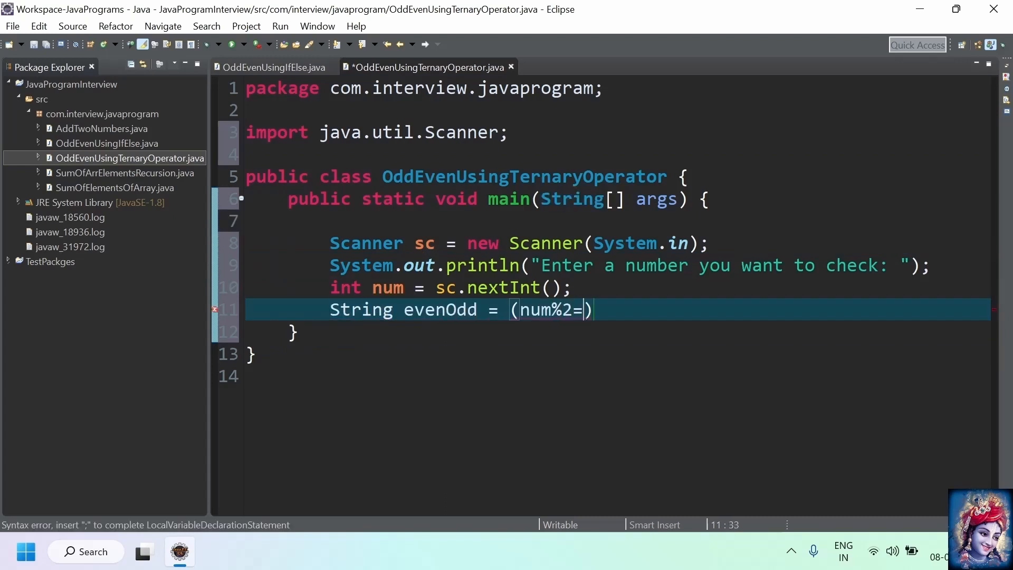
text(=0)?"even" : ")
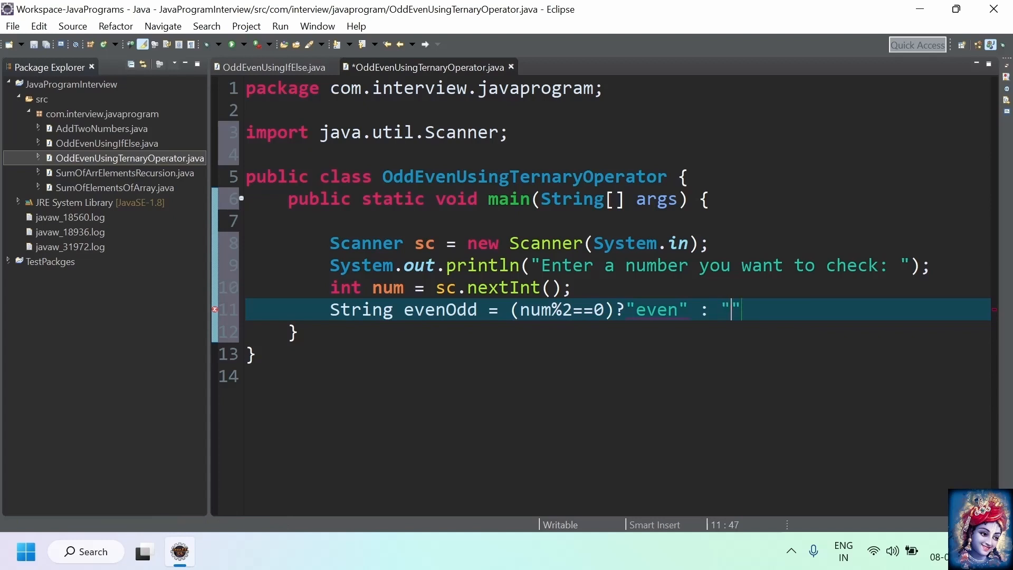
text(odd)
text(System.out.println("The given number"+num);)
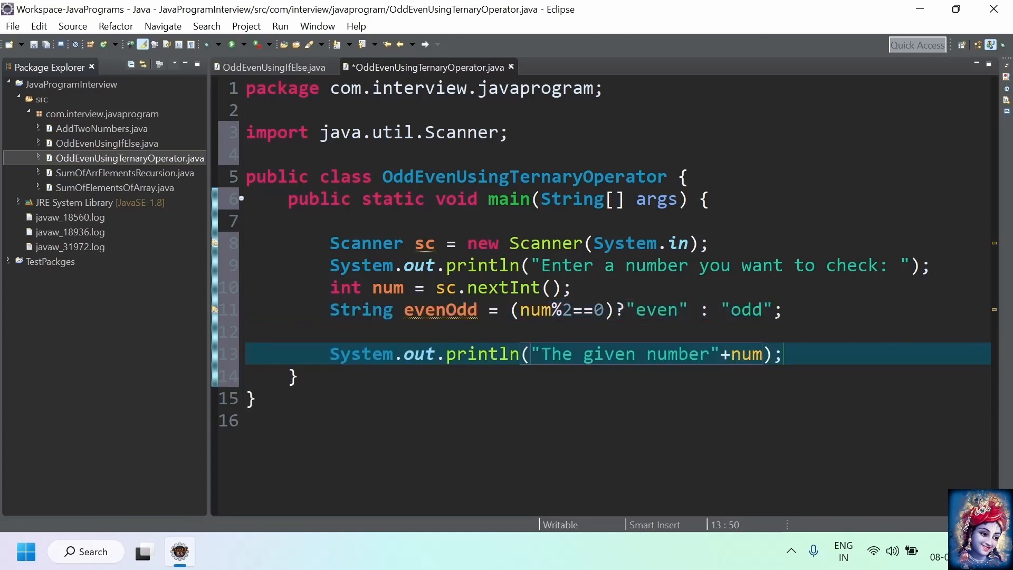
text(+"+evenOdd)
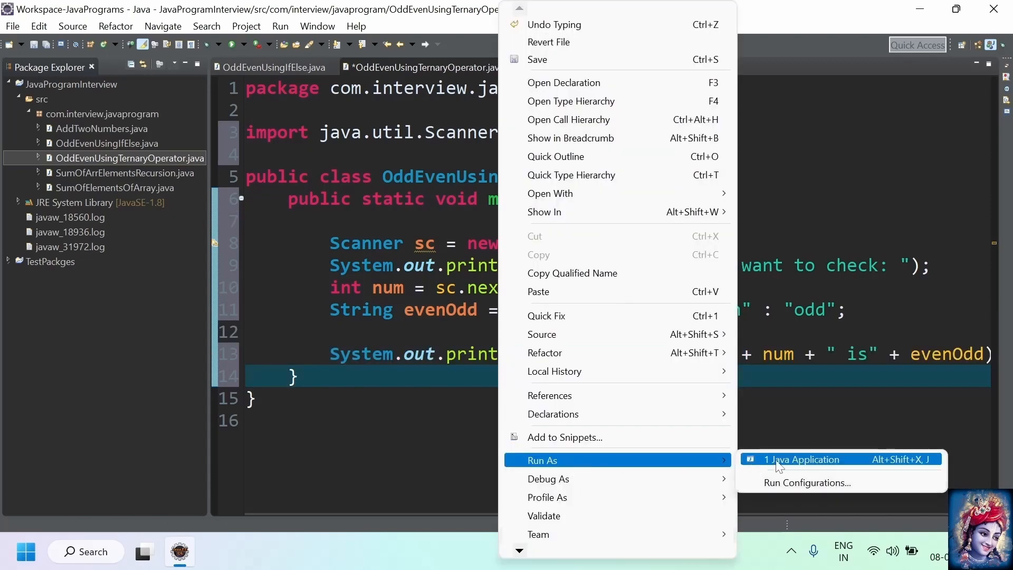
click(801, 459)
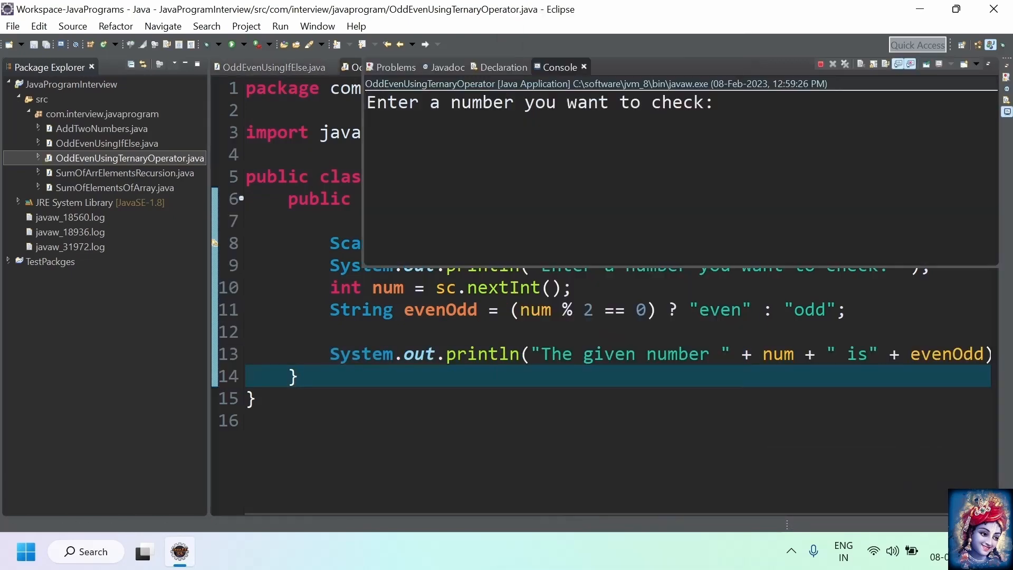
text(10)
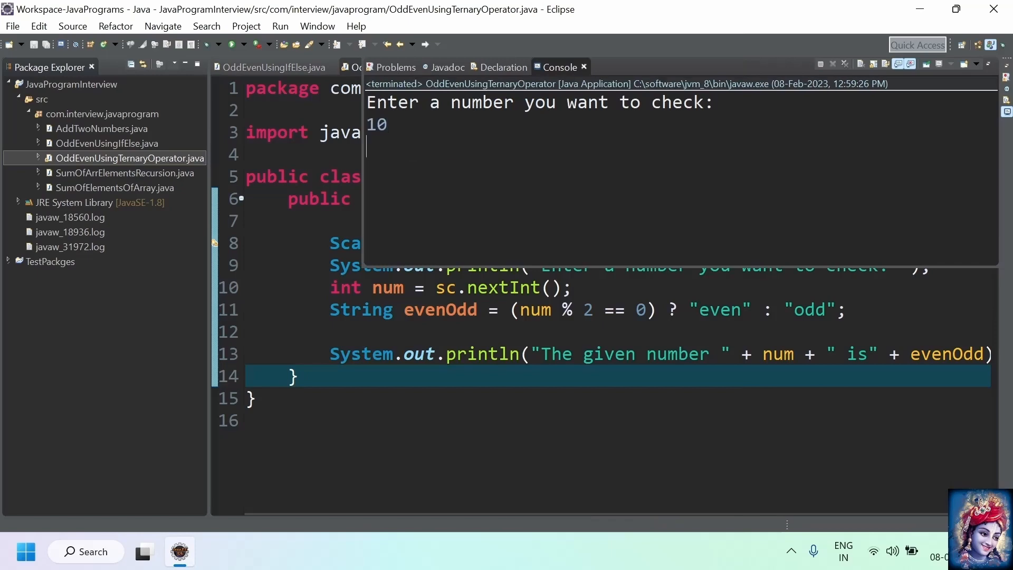